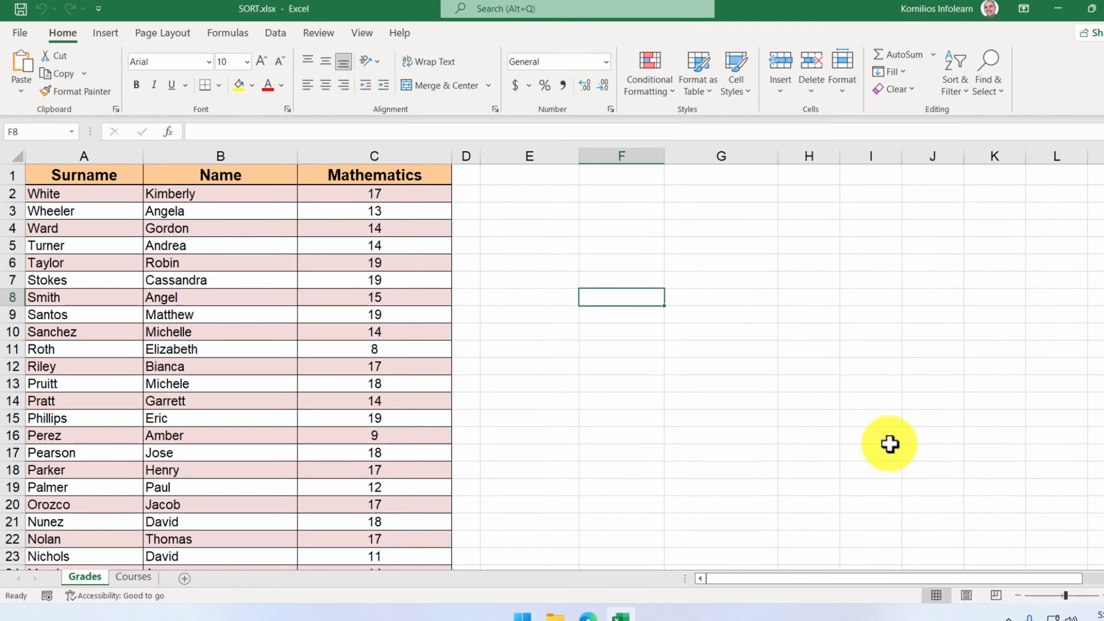
Copy the A1:C25 grades table and paste the duplicate starting at E1 in columns E–G
{"action": "left_click_drag", "start_coordinate": [82, 174], "coordinate": [220, 175]}
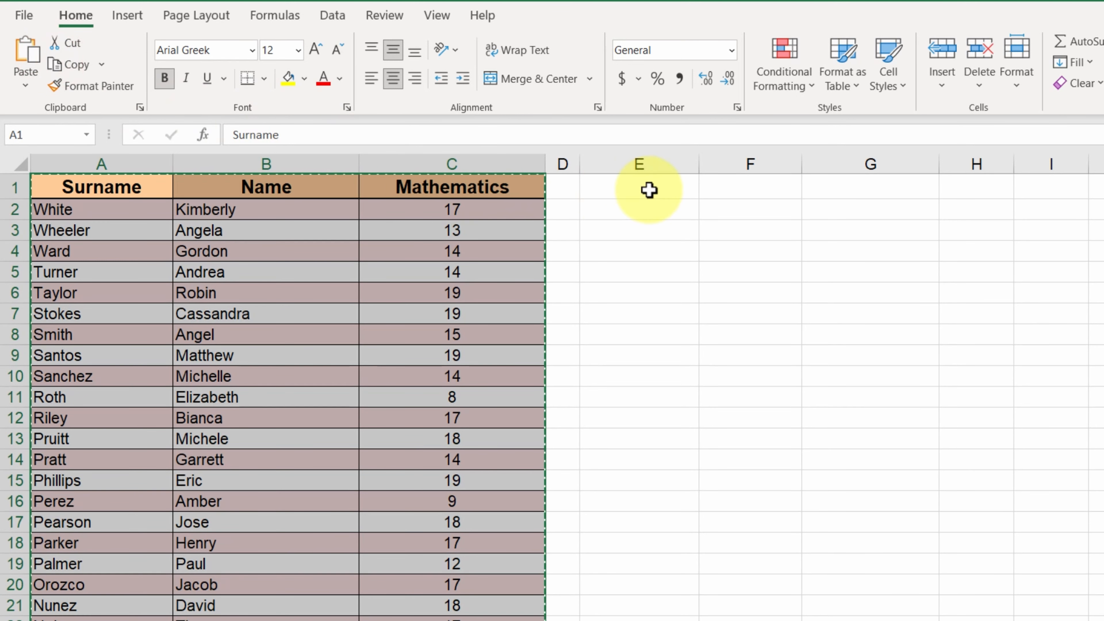
{"action": "left_click", "coordinate": [638, 186]}
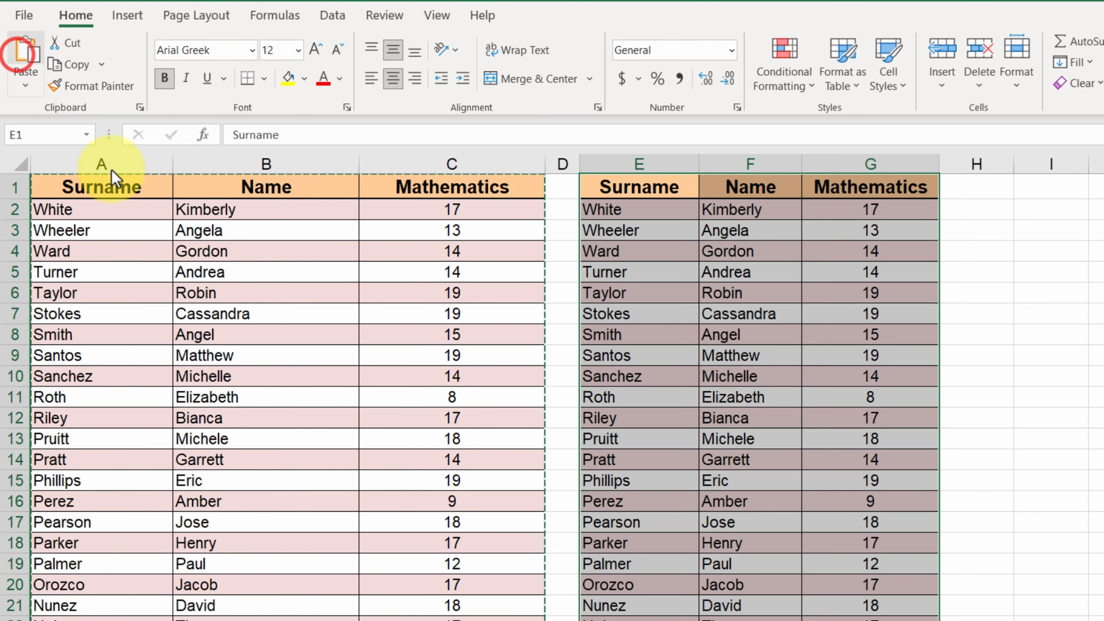
{"action": "mouse_move", "coordinate": [321, 250]}
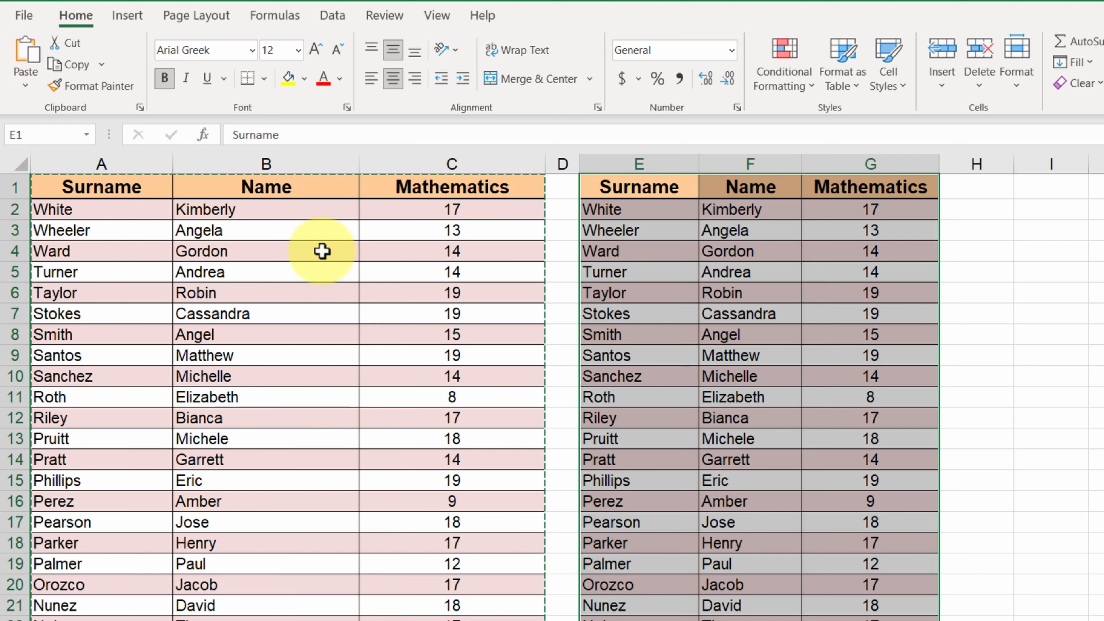
{"action": "left_click", "coordinate": [870, 251]}
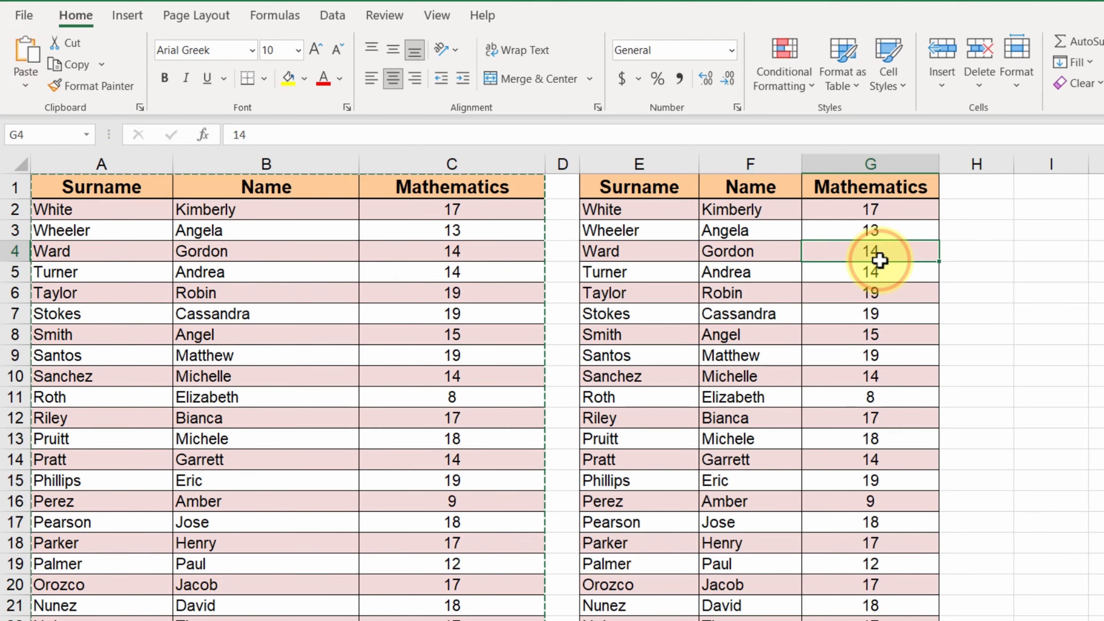
{"action": "scroll", "scroll_direction": "right", "scroll_amount": 3}
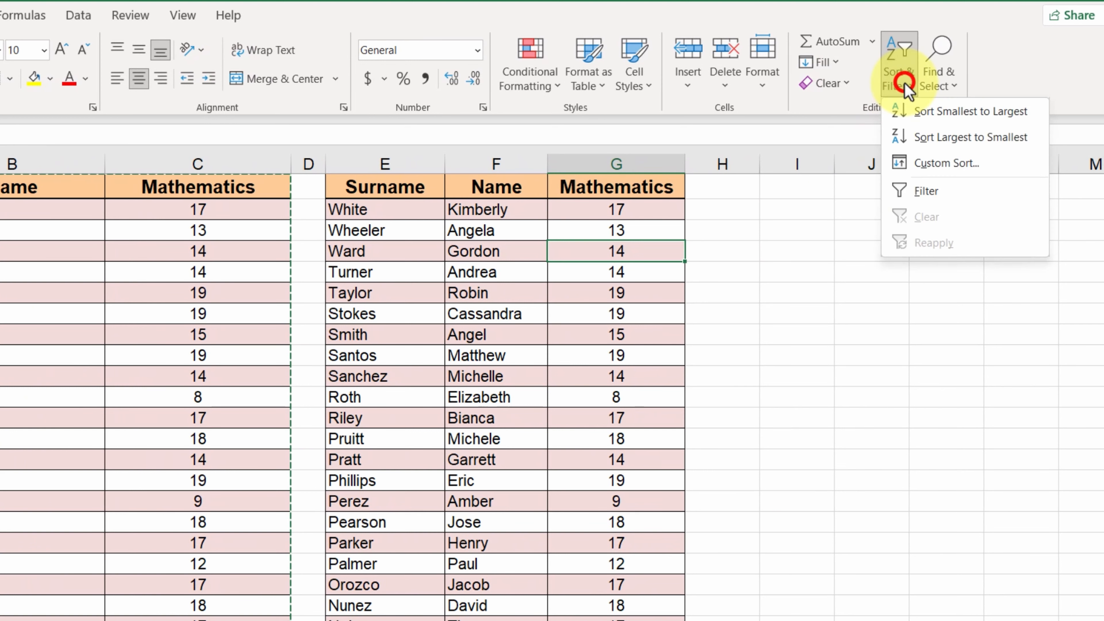
{"action": "mouse_move", "coordinate": [951, 137]}
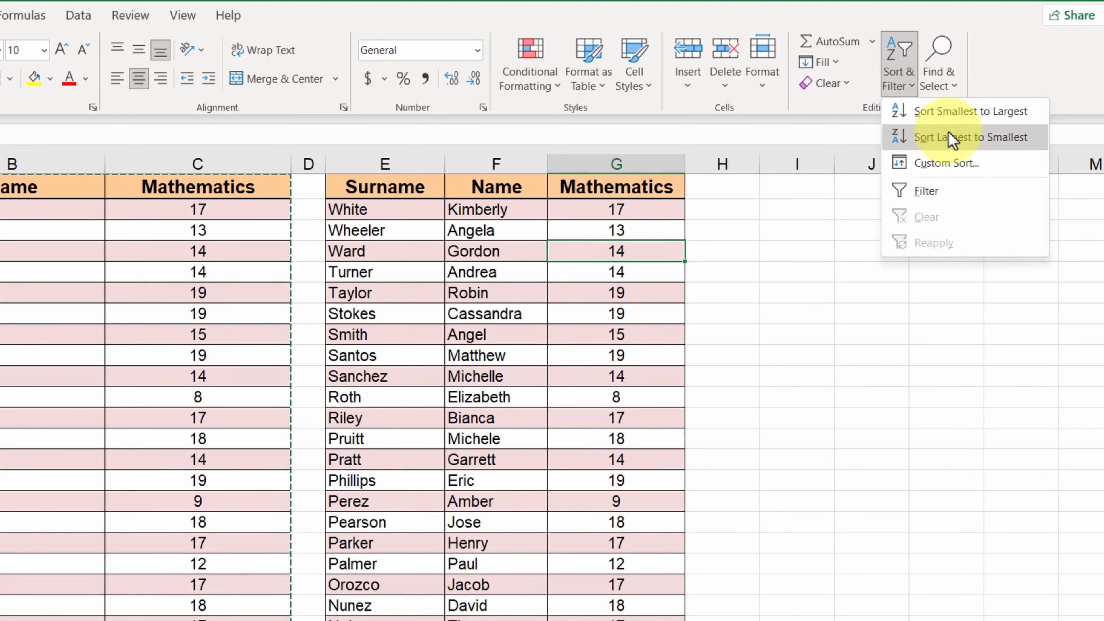
{"action": "mouse_move", "coordinate": [950, 137]}
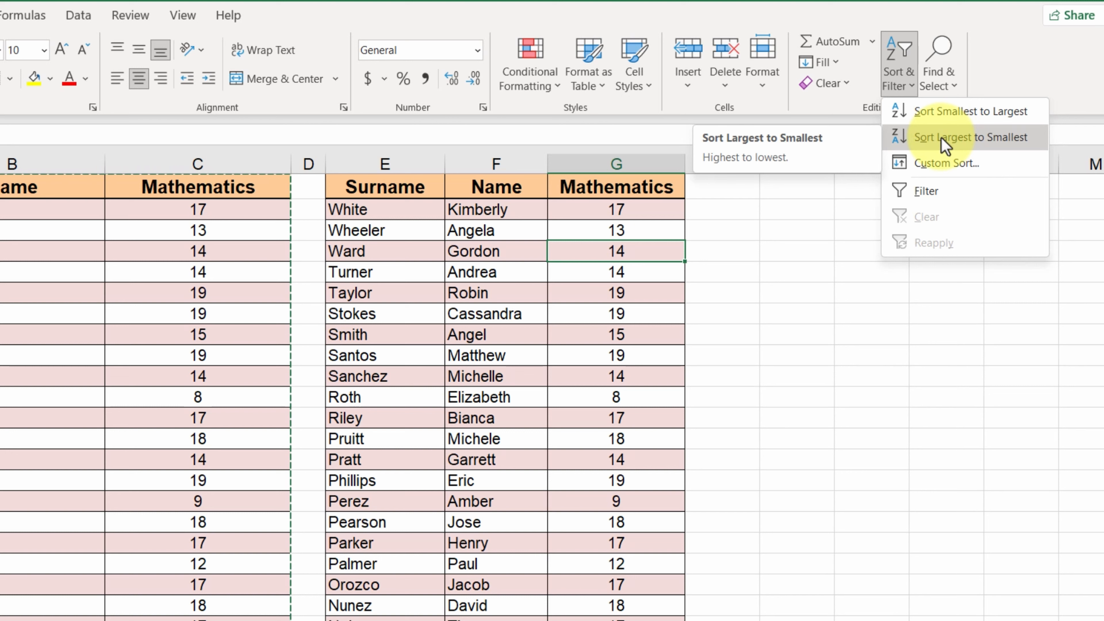
Sort the E–G copy largest to smallest by its Mathematics column
{"action": "left_click", "coordinate": [972, 136]}
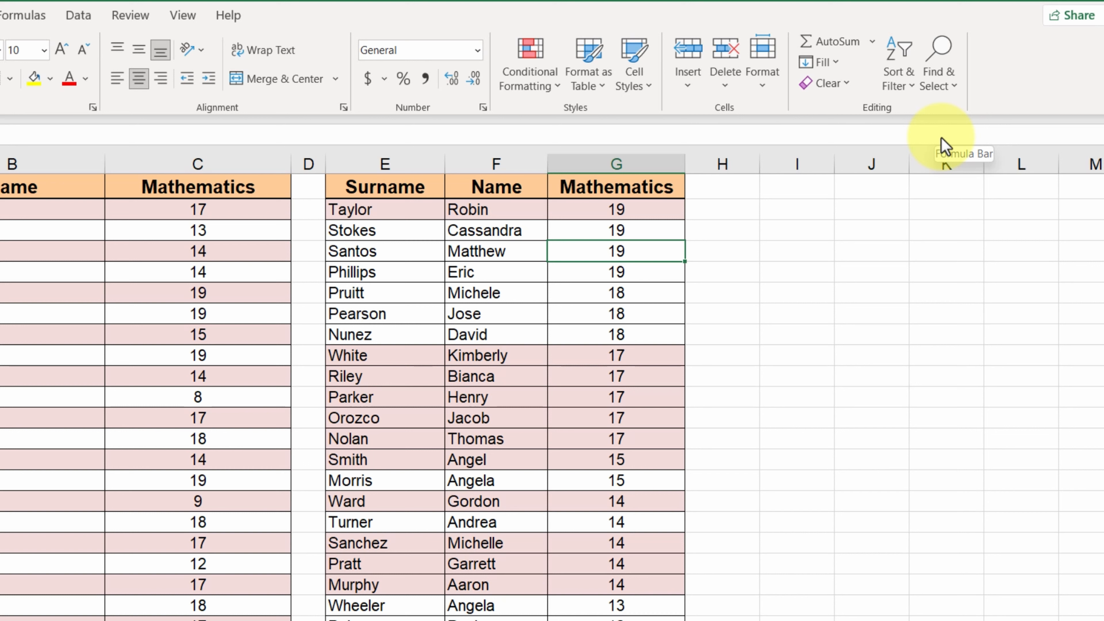
{"action": "mouse_move", "coordinate": [938, 138]}
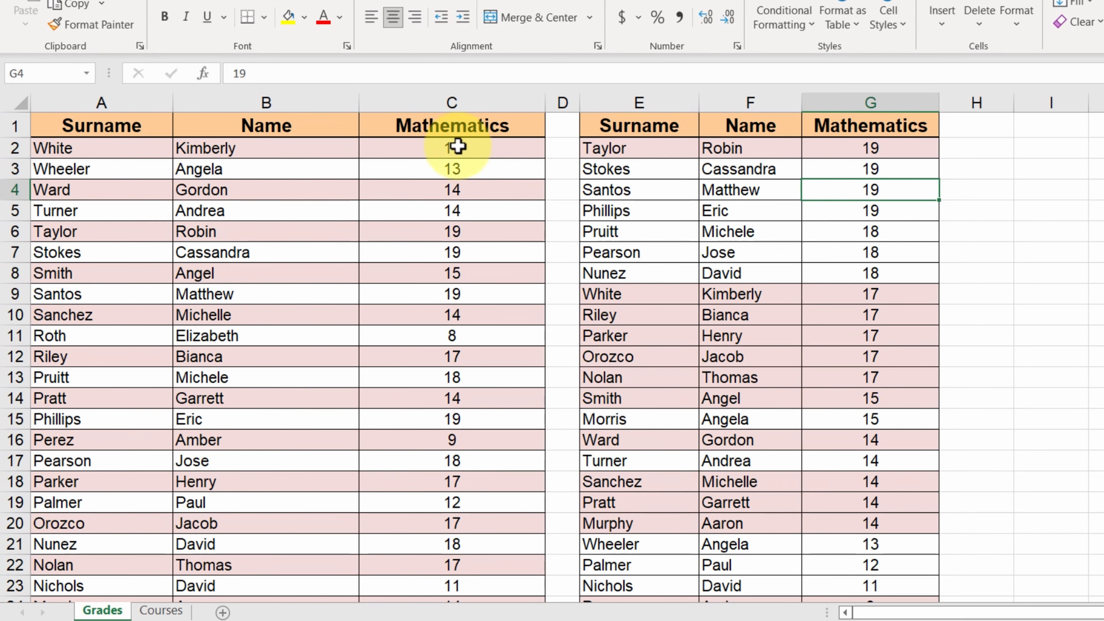
{"action": "left_click", "coordinate": [451, 147]}
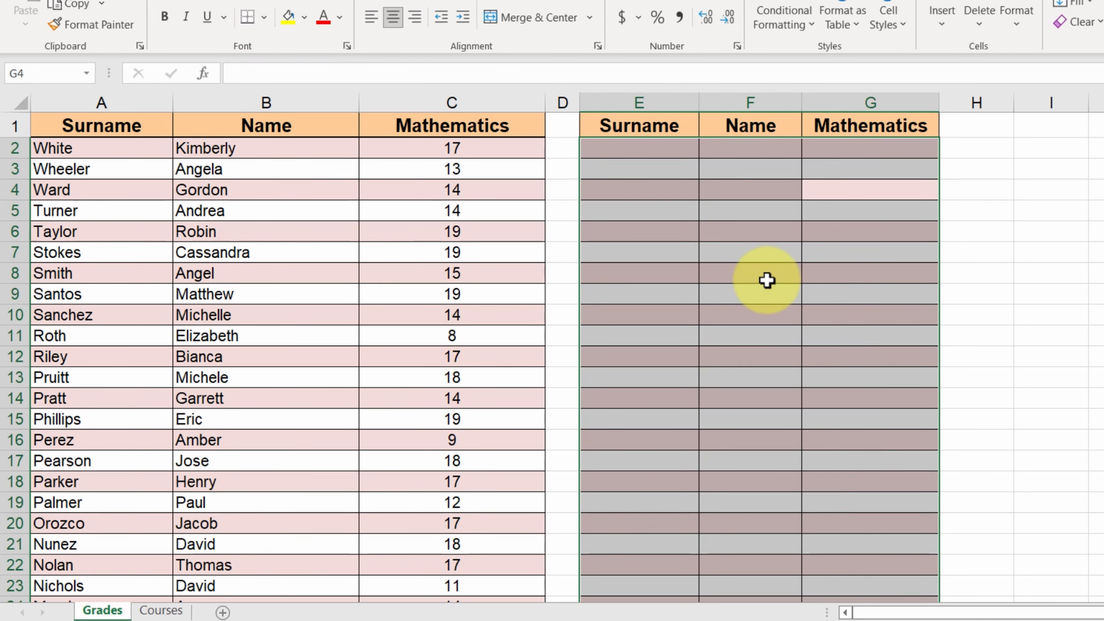
Leave the cleared E2:G25 rows and select E2 for the sorting formula
{"action": "left_click", "coordinate": [750, 274]}
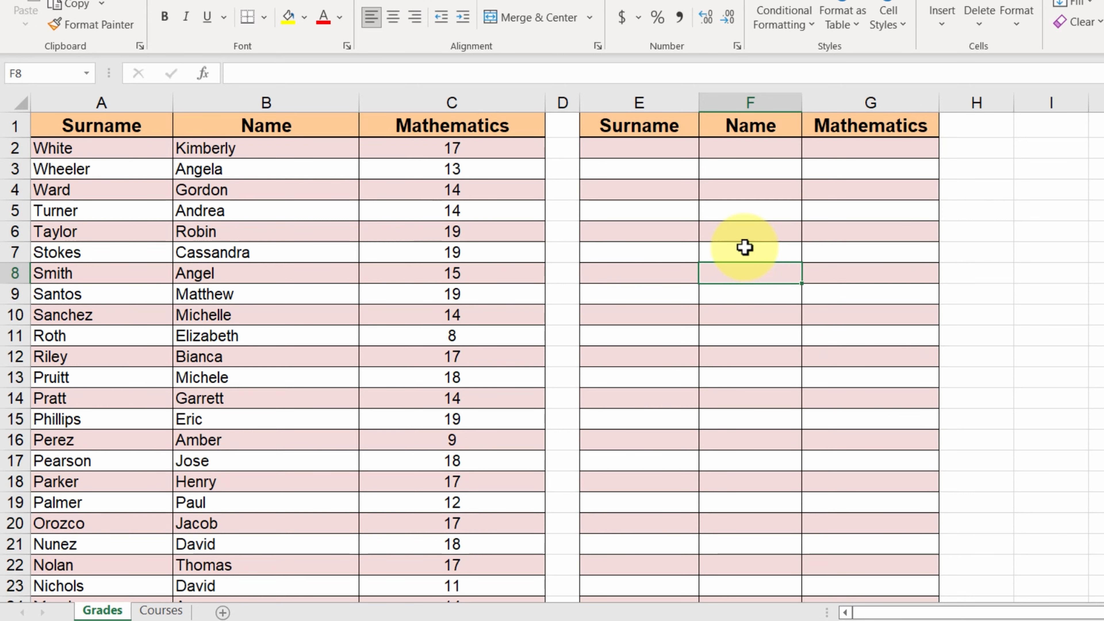
{"action": "left_click", "coordinate": [639, 148]}
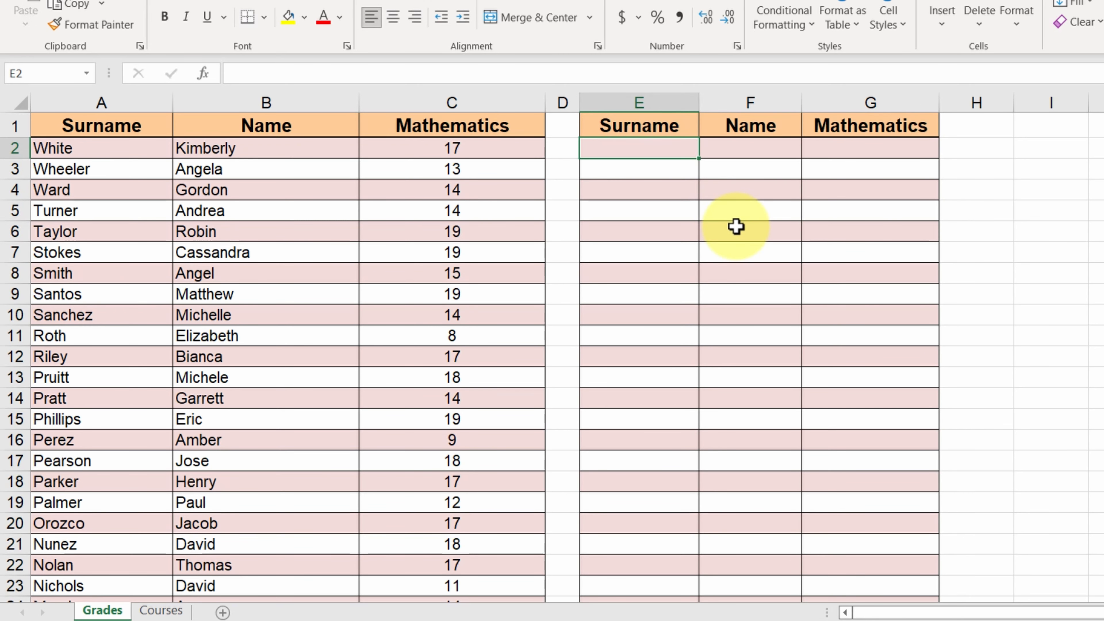
Enter =SORT(A2:C25,3,-1,FALSE) in E2 to fill the copy by descending Mathematics grade
{"action": "type", "text": "=SOR"}
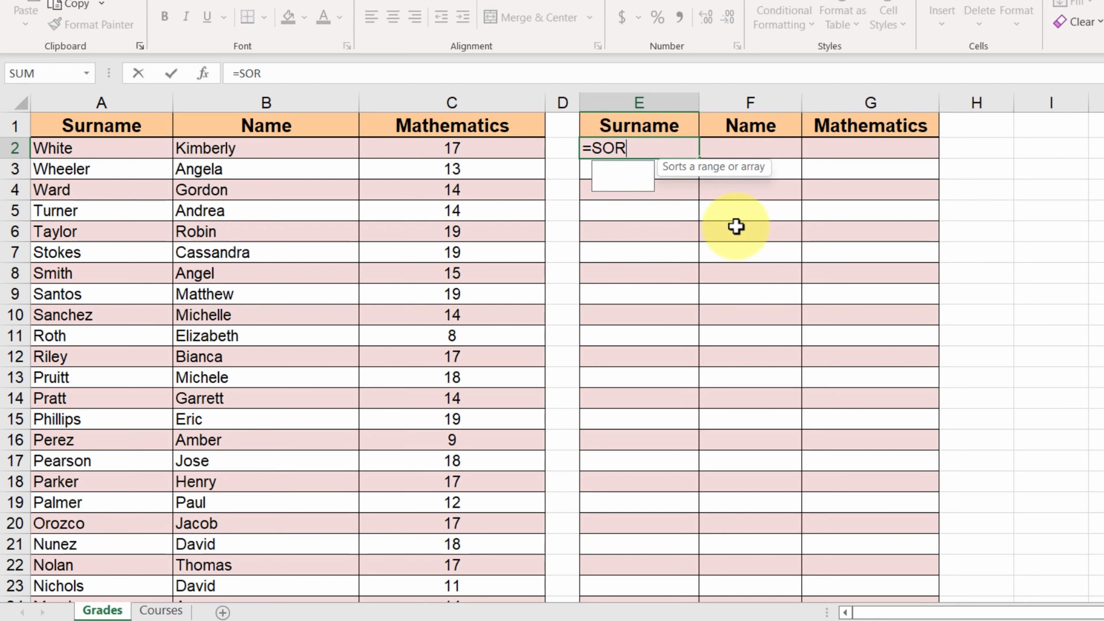
{"action": "type", "text": "T("}
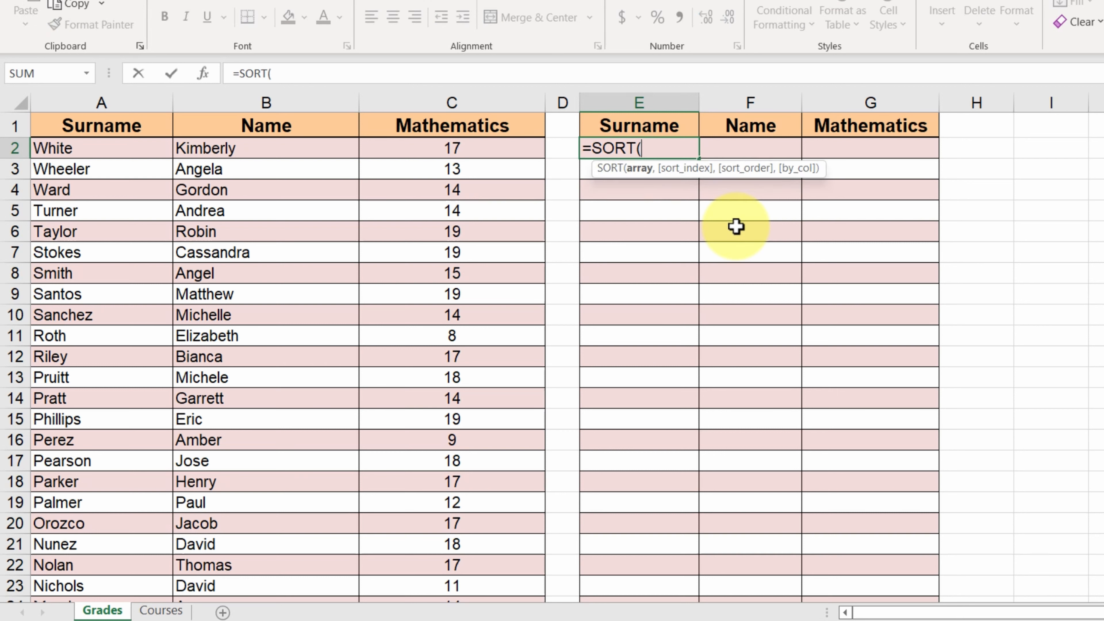
{"action": "mouse_move", "coordinate": [81, 150]}
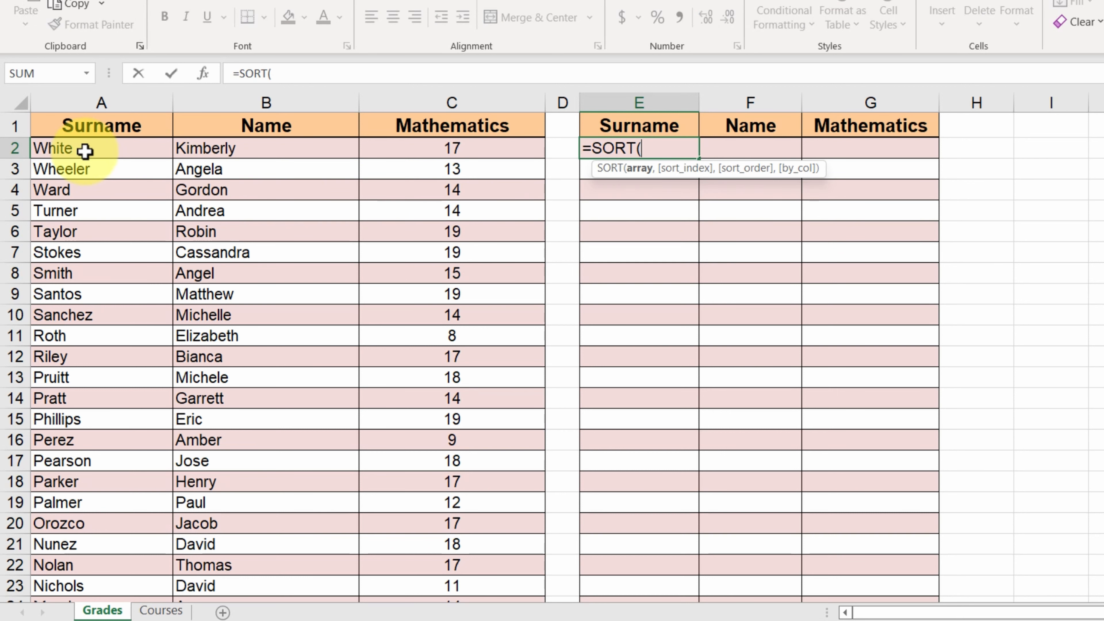
{"action": "left_click_drag", "start_coordinate": [100, 148], "coordinate": [451, 147]}
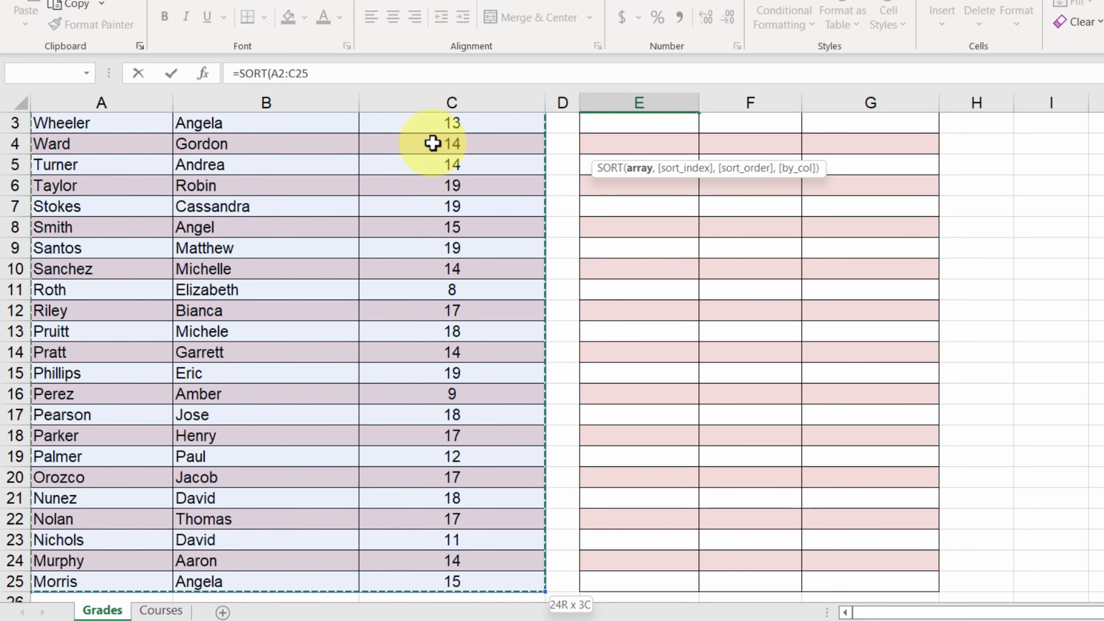
{"action": "type", "text": ","}
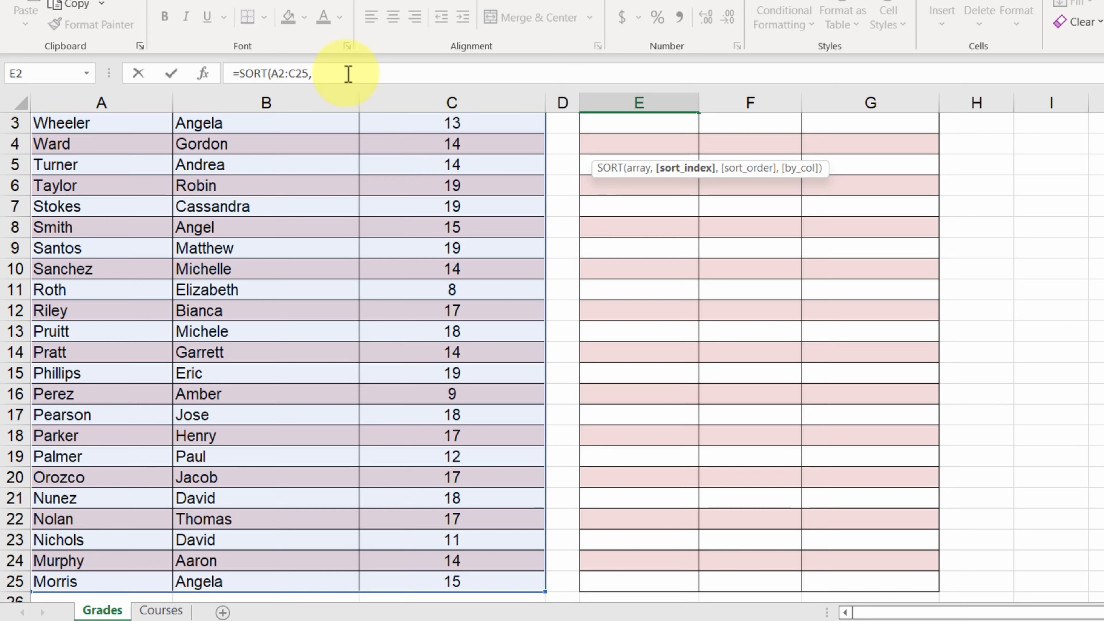
{"action": "scroll", "scroll_direction": "up", "scroll_amount": 3}
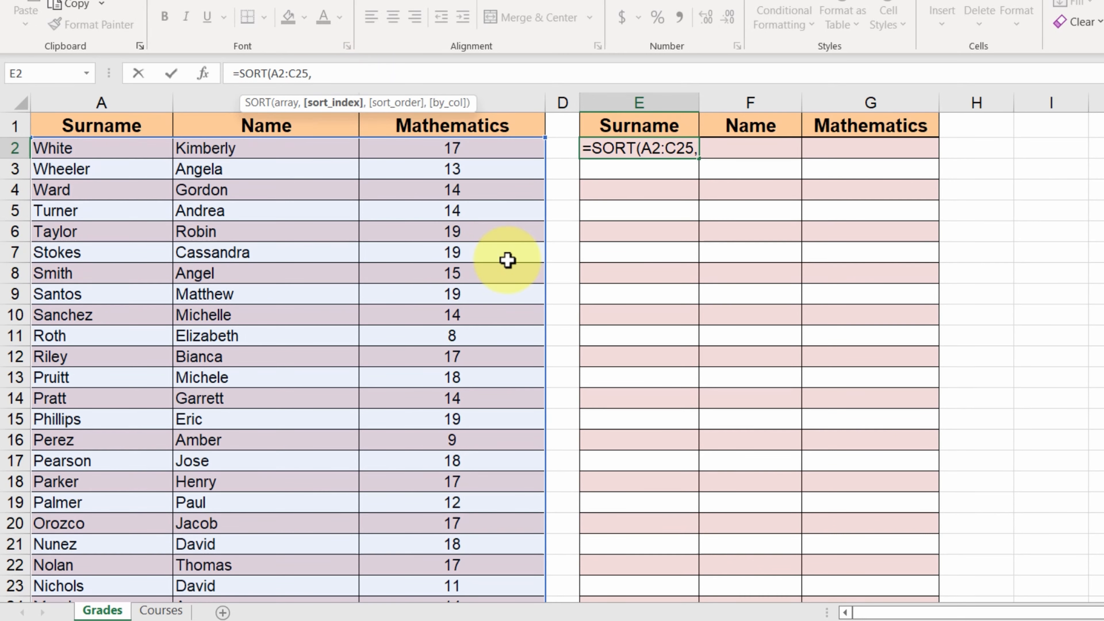
{"action": "mouse_move", "coordinate": [609, 280]}
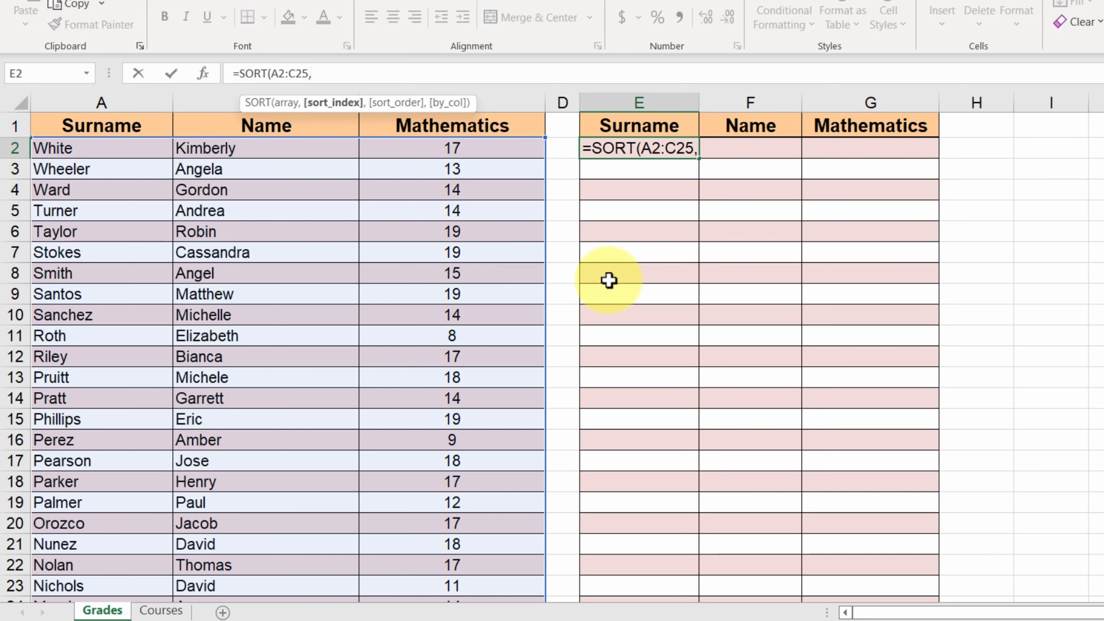
{"action": "mouse_move", "coordinate": [486, 202]}
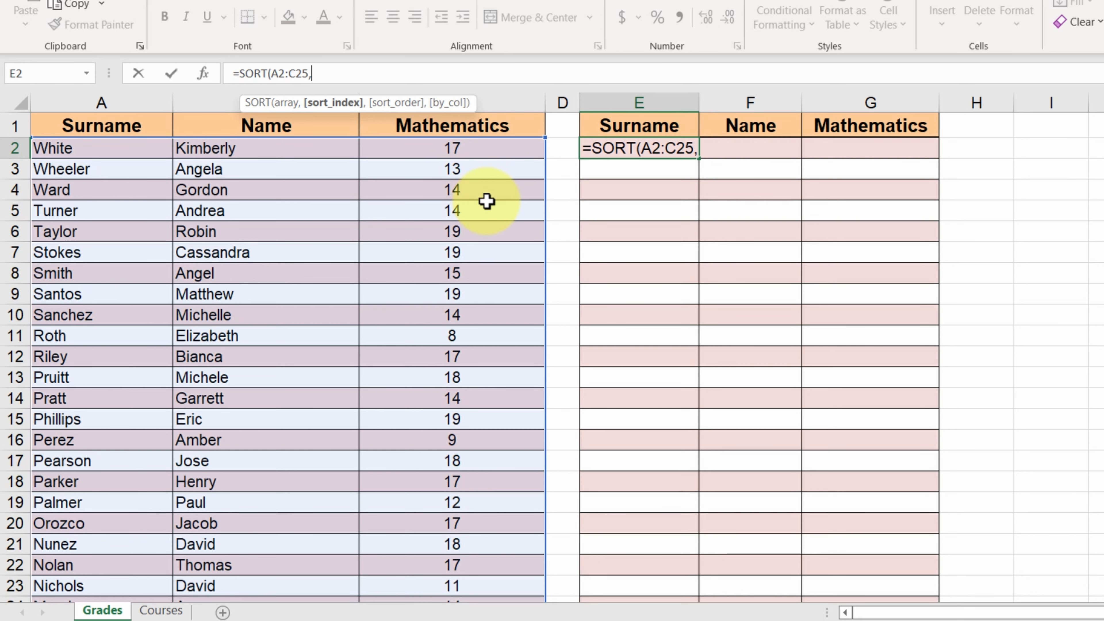
{"action": "type", "text": "3"}
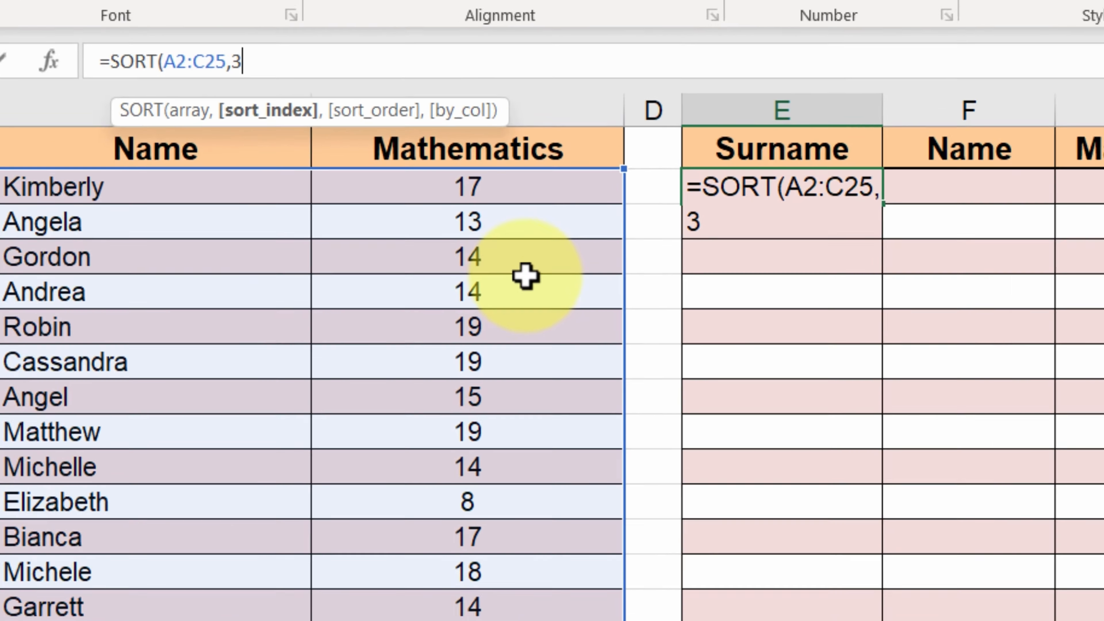
{"action": "type", "text": ",-1"}
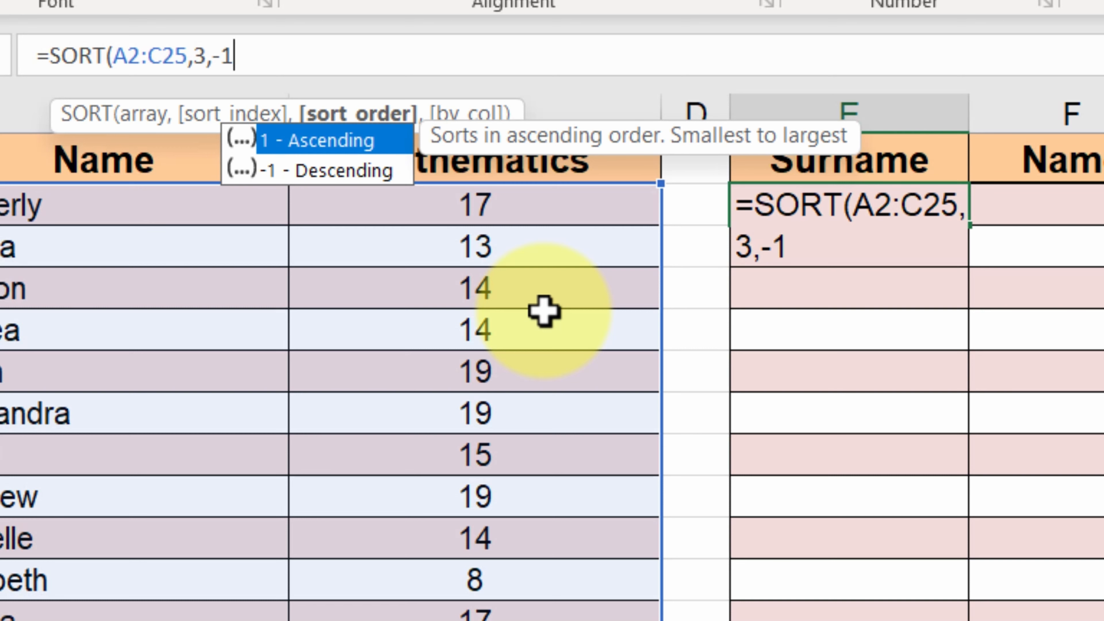
{"action": "type", "text": ","}
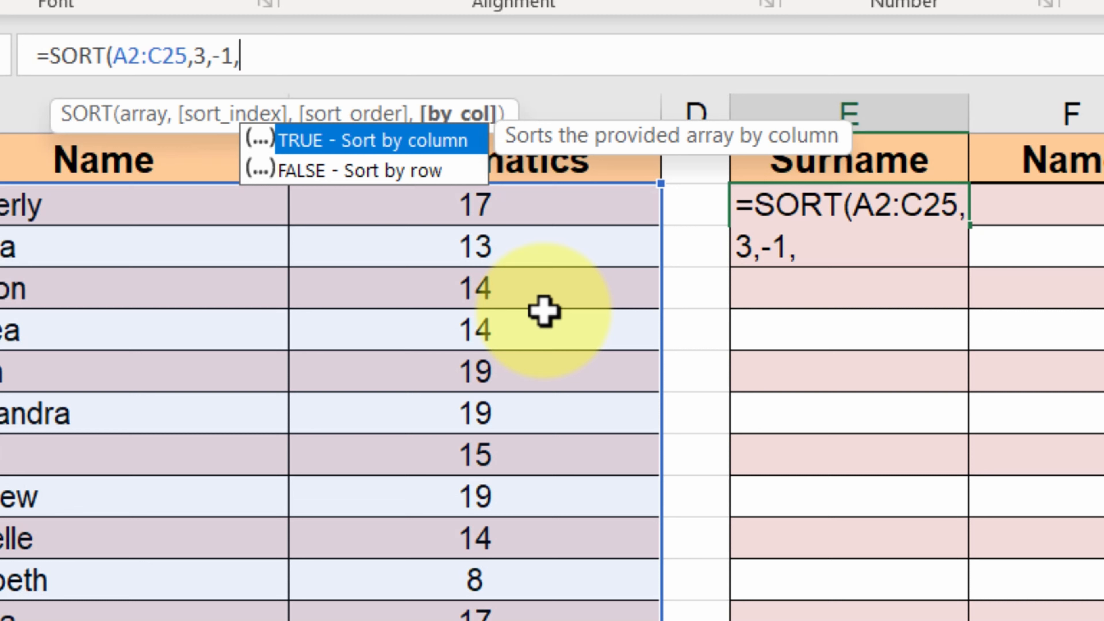
{"action": "mouse_move", "coordinate": [539, 288]}
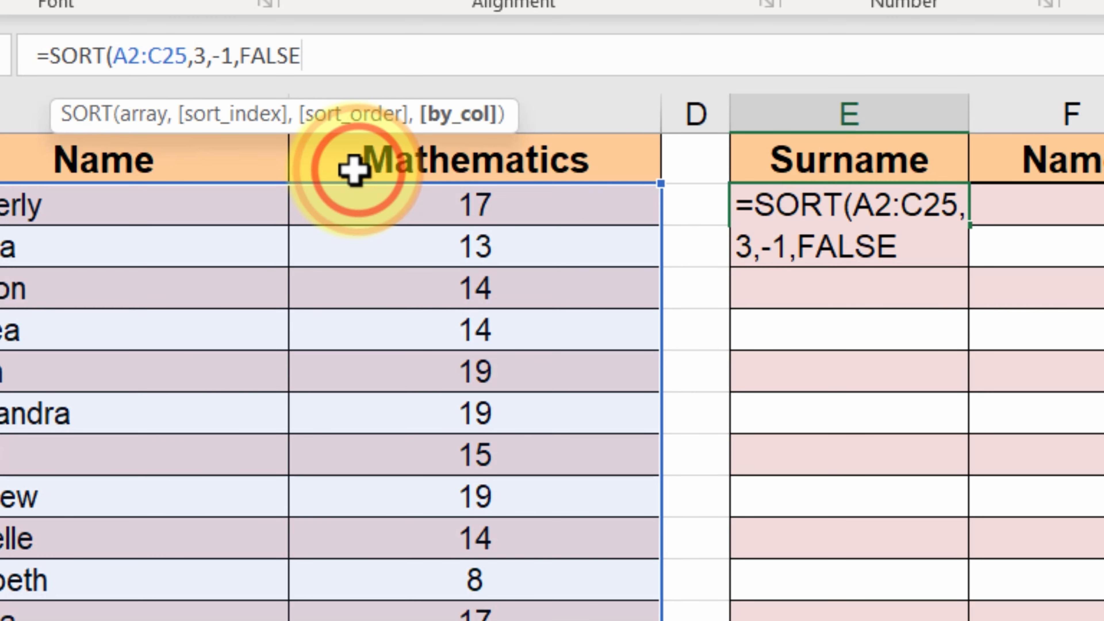
{"action": "type", "text": ")"}
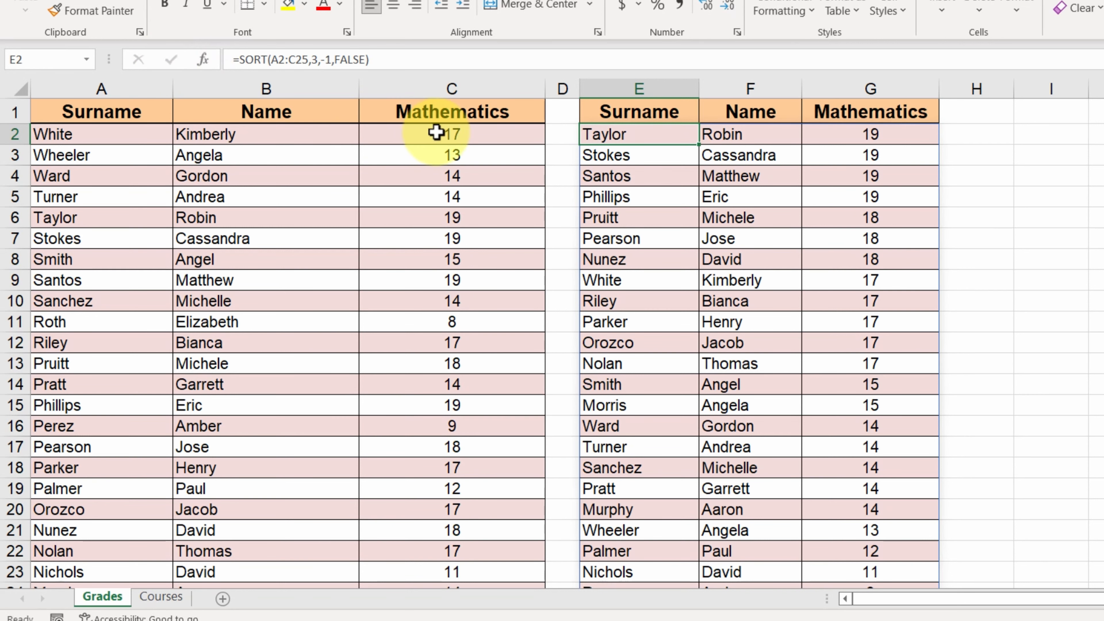
Change the Mathematics grade in C2 to 20 so the sorted copy updates
{"action": "type", "text": "20"}
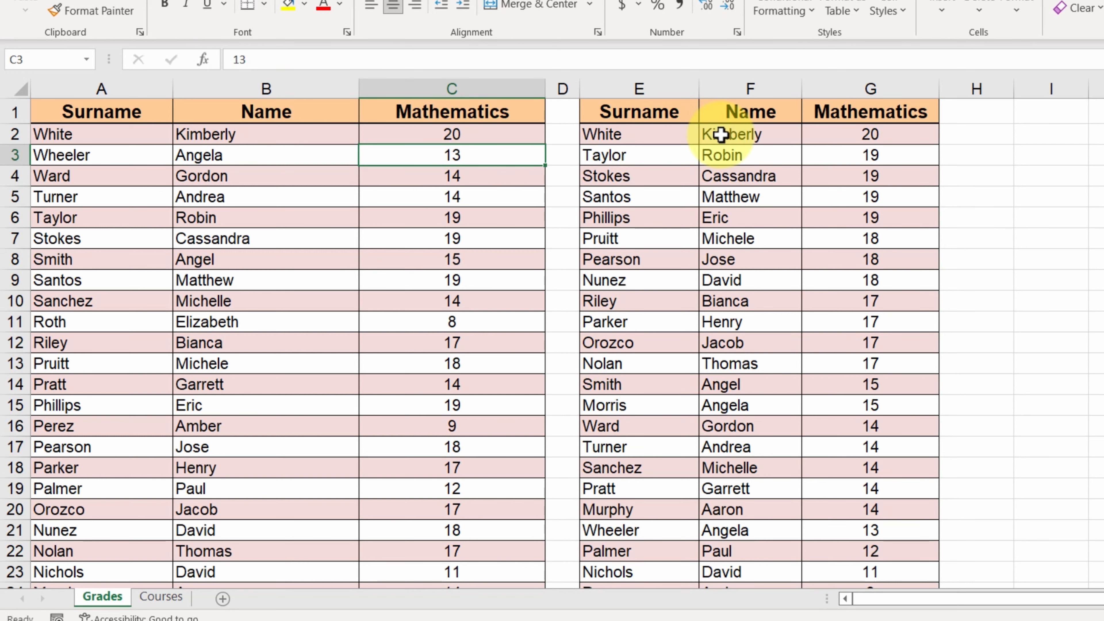
{"action": "mouse_move", "coordinate": [947, 249]}
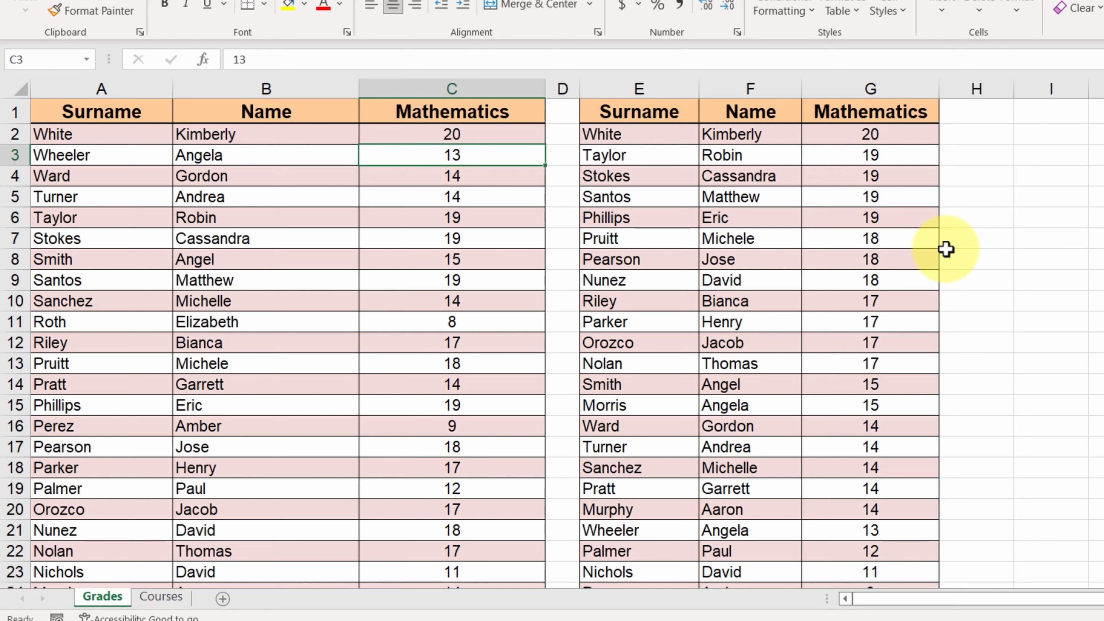
{"action": "mouse_move", "coordinate": [941, 286]}
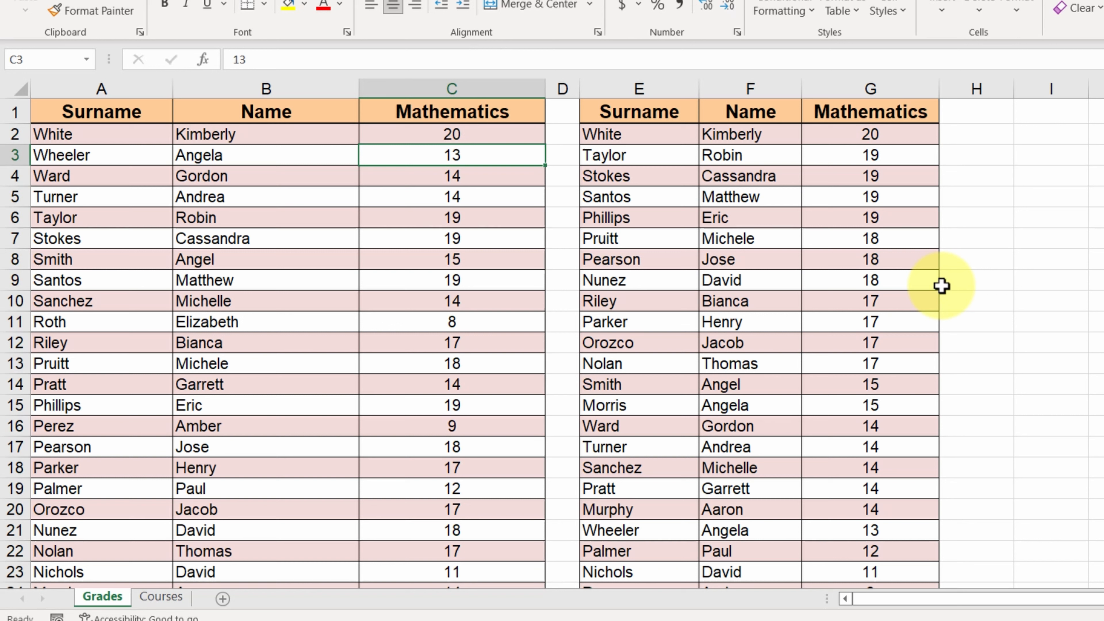
{"action": "mouse_move", "coordinate": [904, 269]}
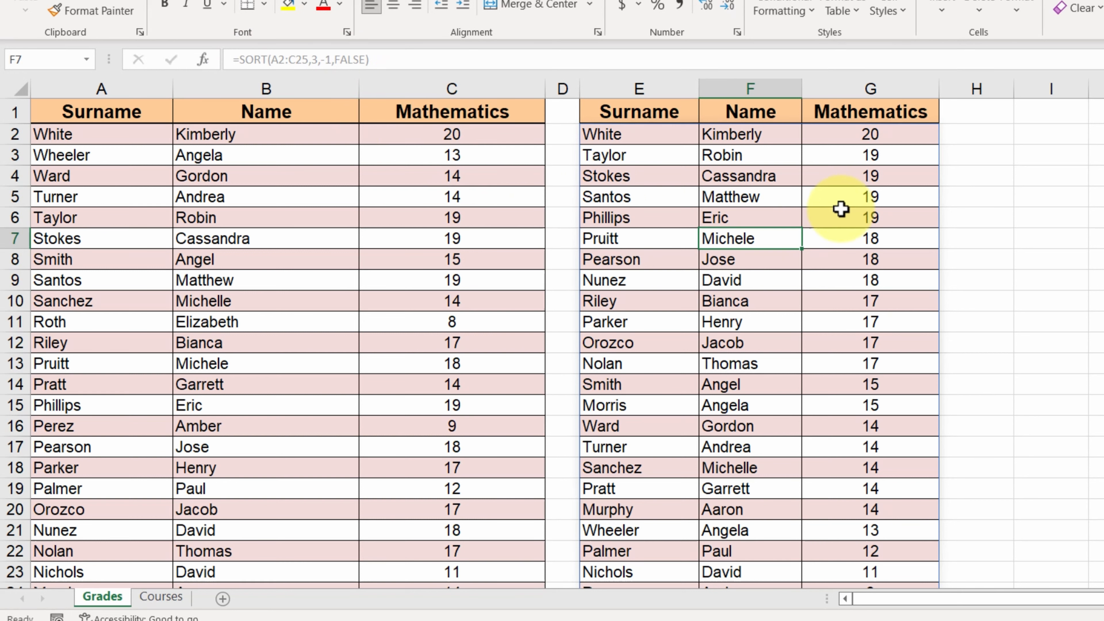
{"action": "left_click", "coordinate": [870, 134]}
{"action": "type", "text": "7"}
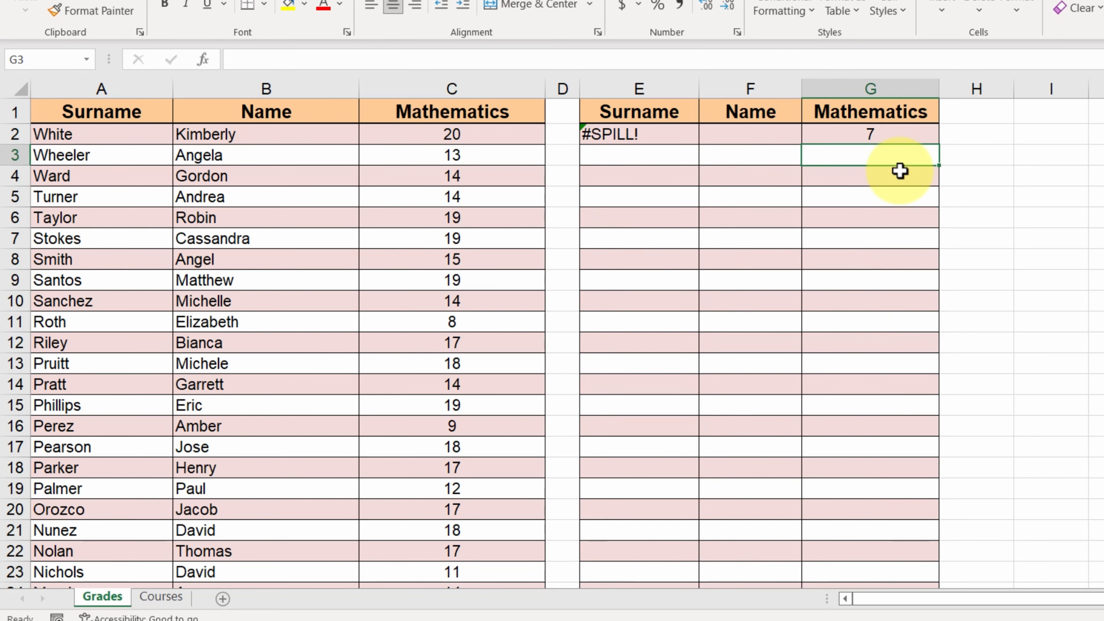
{"action": "mouse_move", "coordinate": [652, 139]}
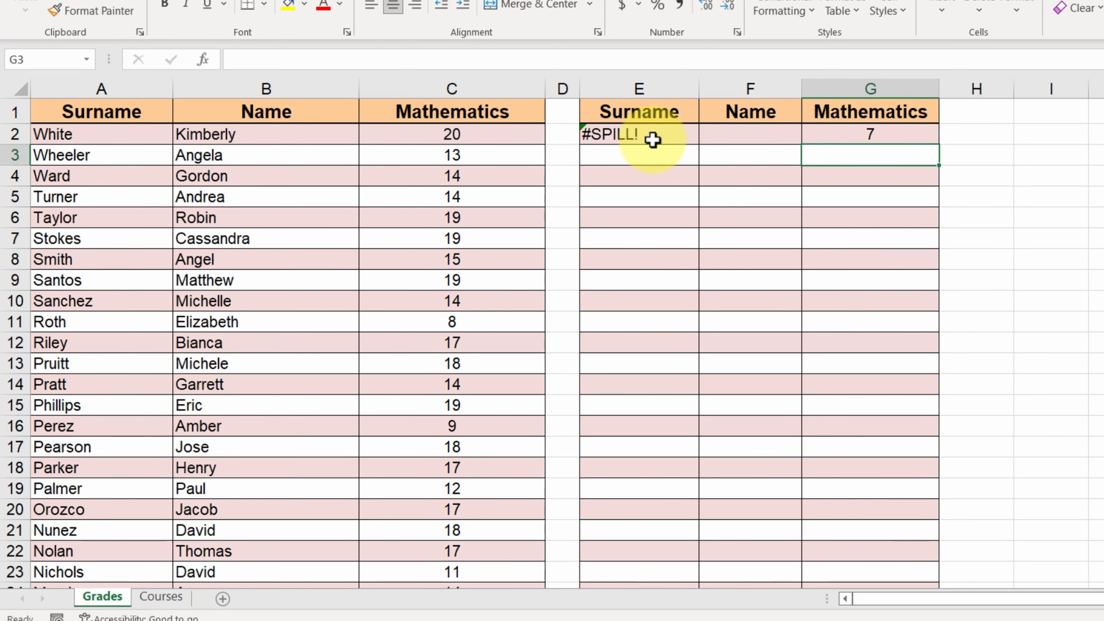
{"action": "mouse_move", "coordinate": [631, 140]}
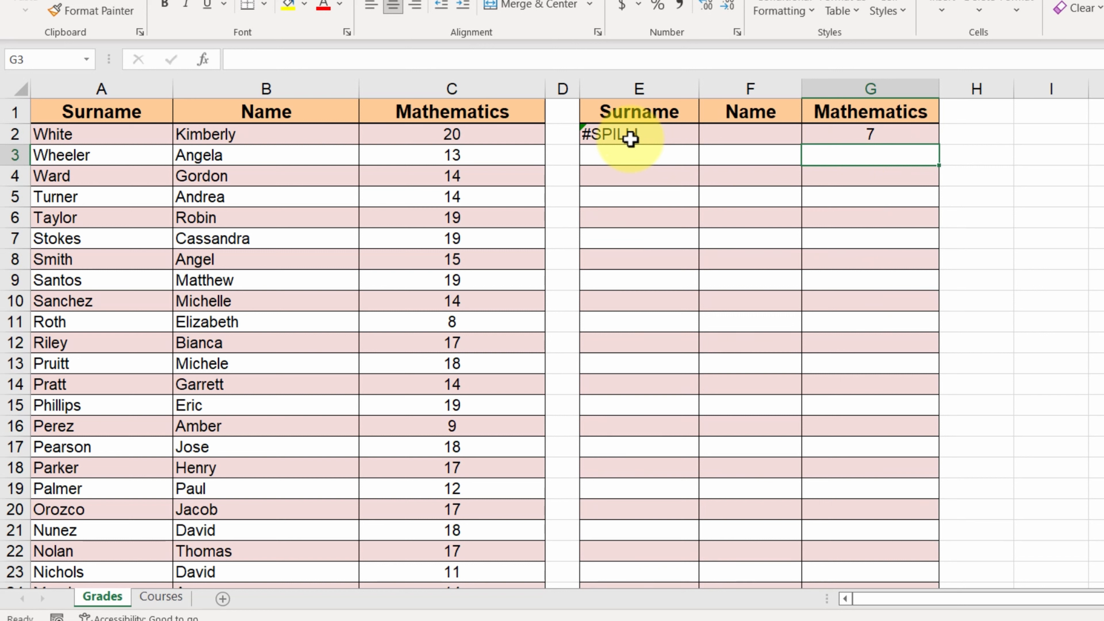
{"action": "mouse_move", "coordinate": [794, 134]}
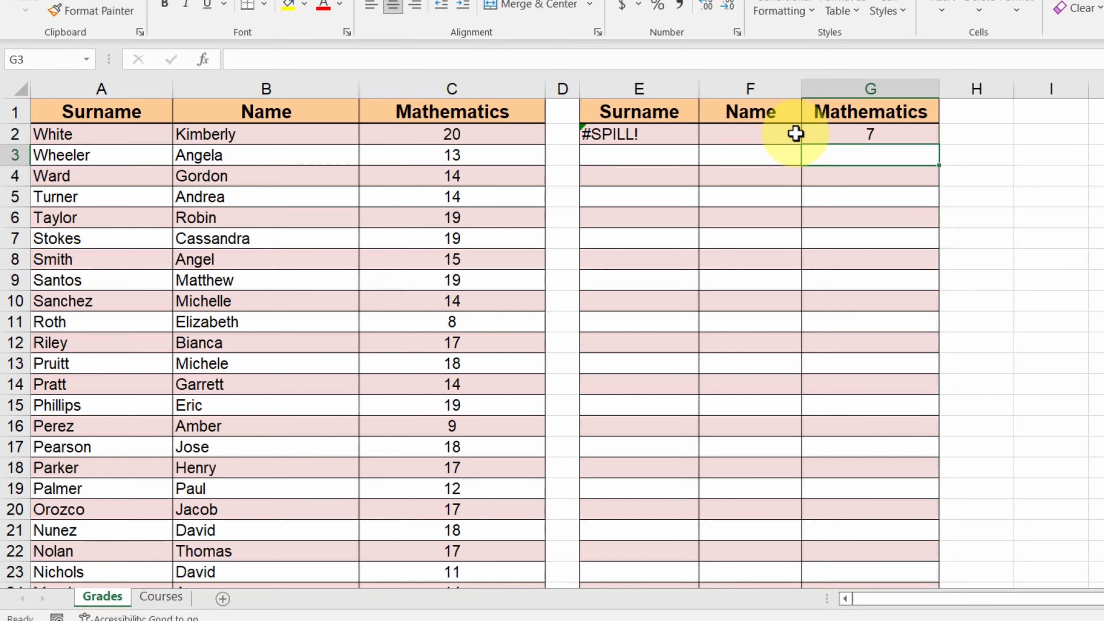
{"action": "left_click", "coordinate": [869, 134]}
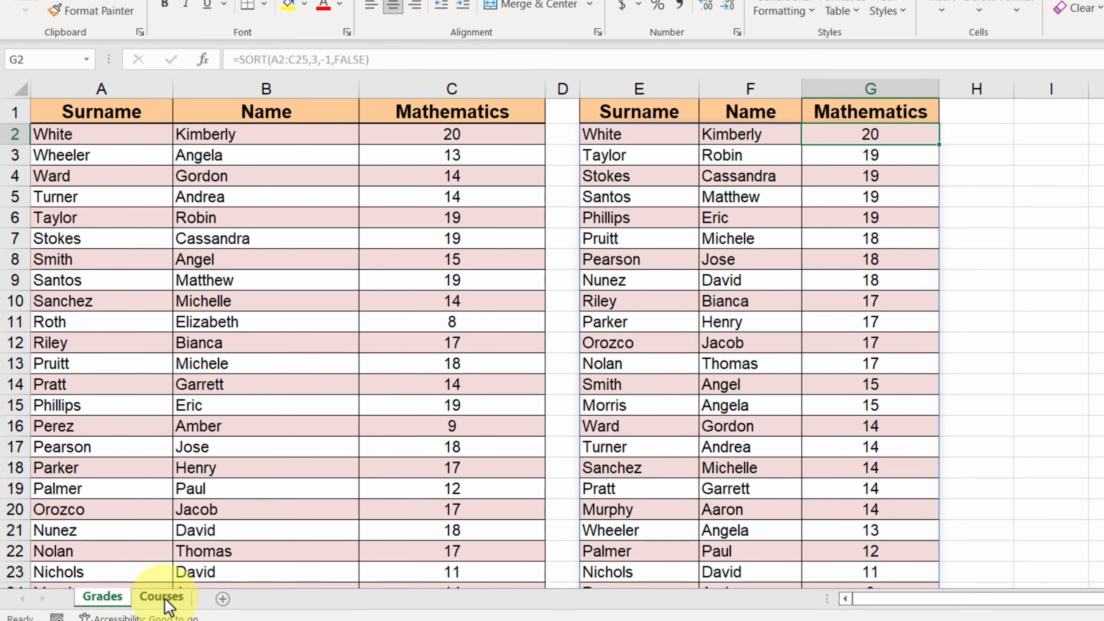
Switch to the Courses sheet and select cell B8 for the sorted names
{"action": "left_click", "coordinate": [161, 596]}
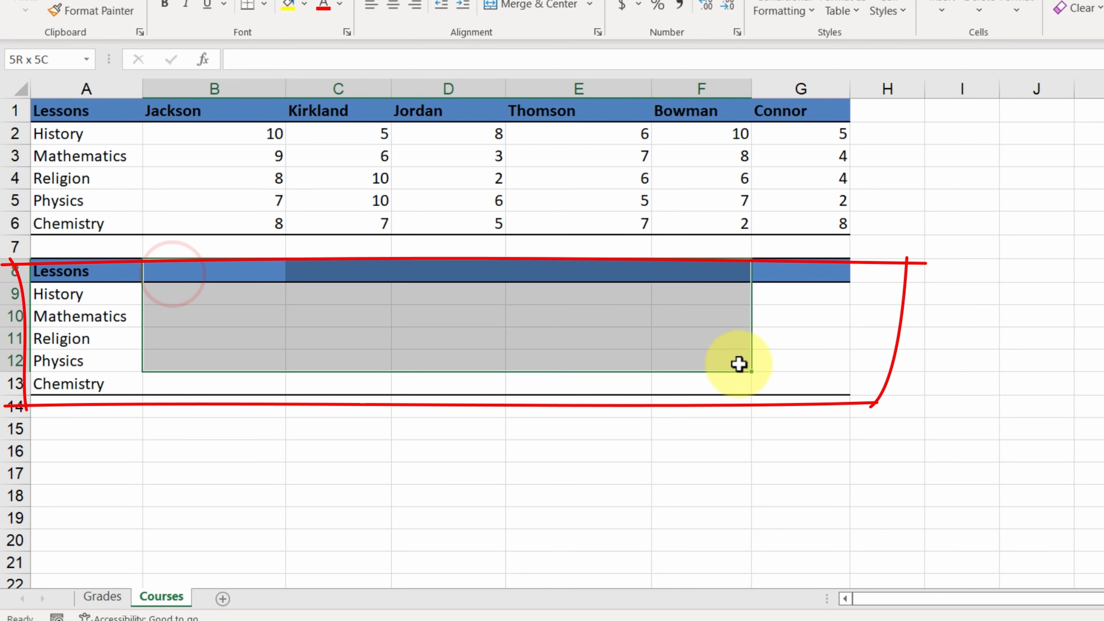
{"action": "left_click", "coordinate": [579, 429]}
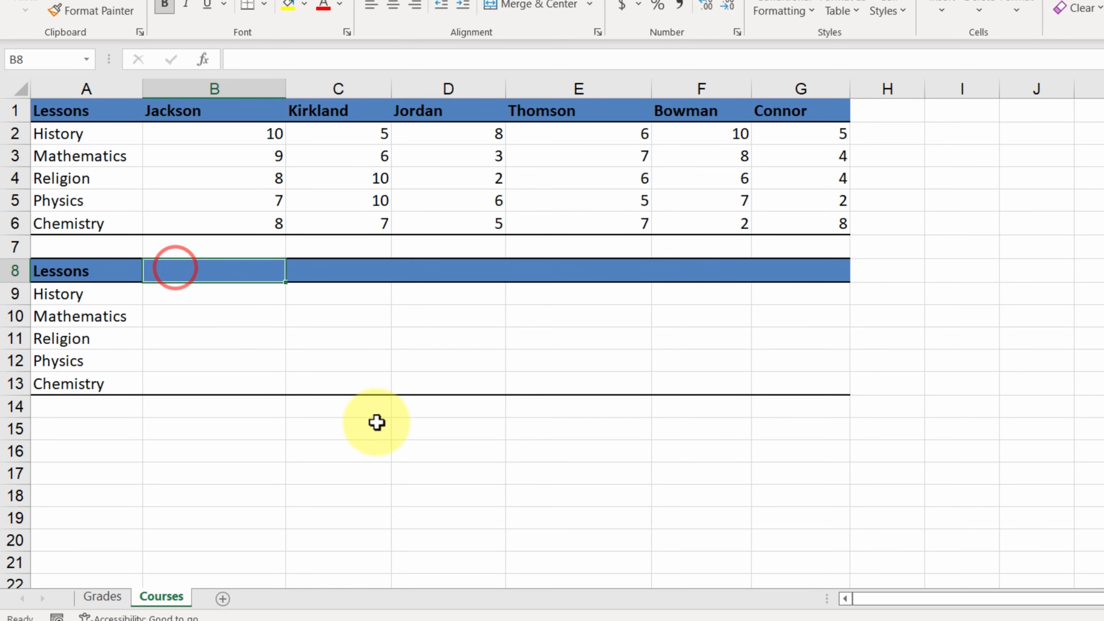
Enter =SORT(B1:G6,1,1,TRUE) in B8 to sort the table by name across columns
{"action": "type", "text": "=SOR"}
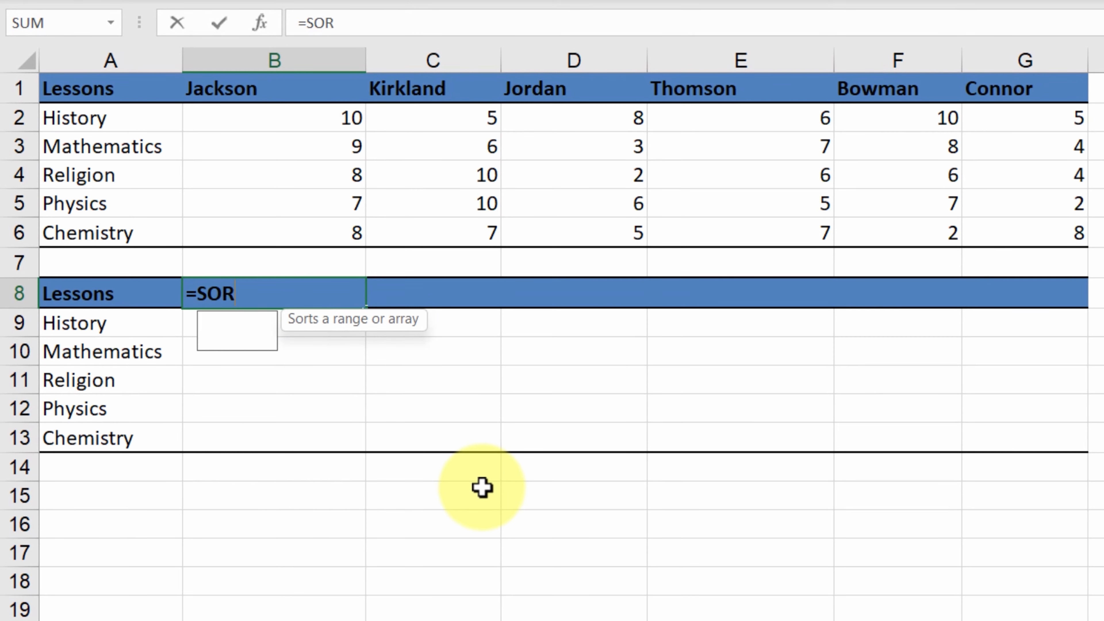
{"action": "type", "text": "T("}
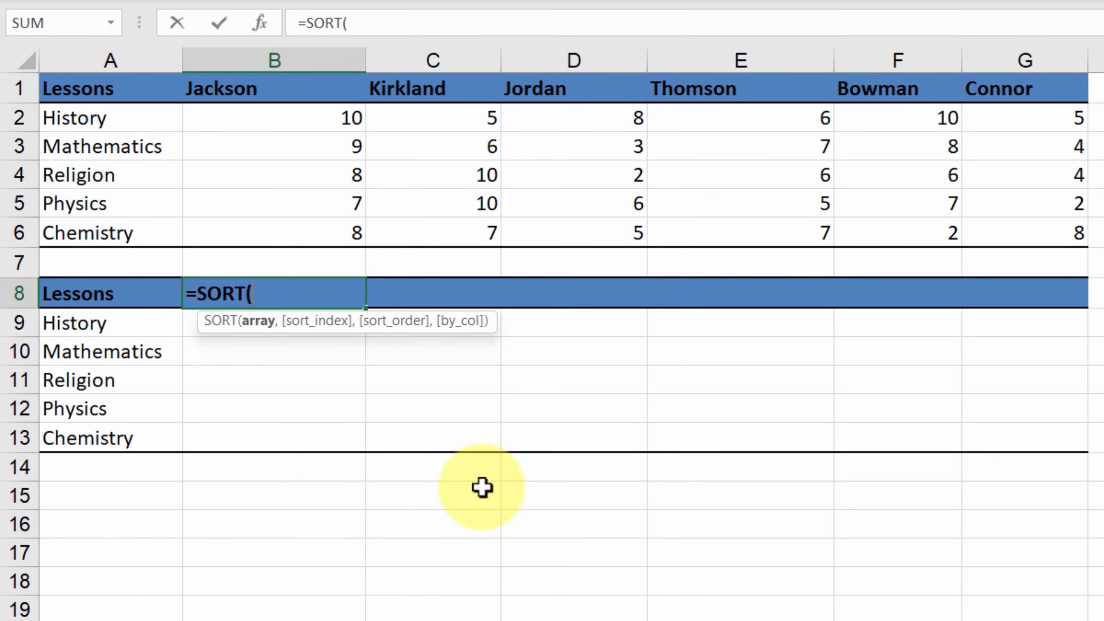
{"action": "mouse_move", "coordinate": [296, 103]}
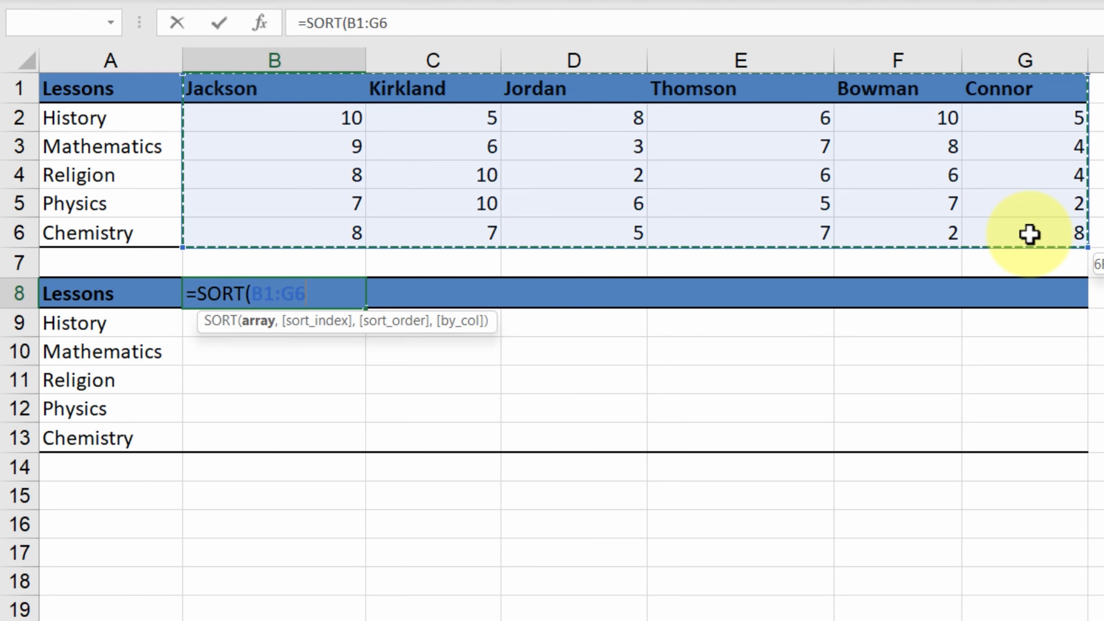
{"action": "type", "text": ","}
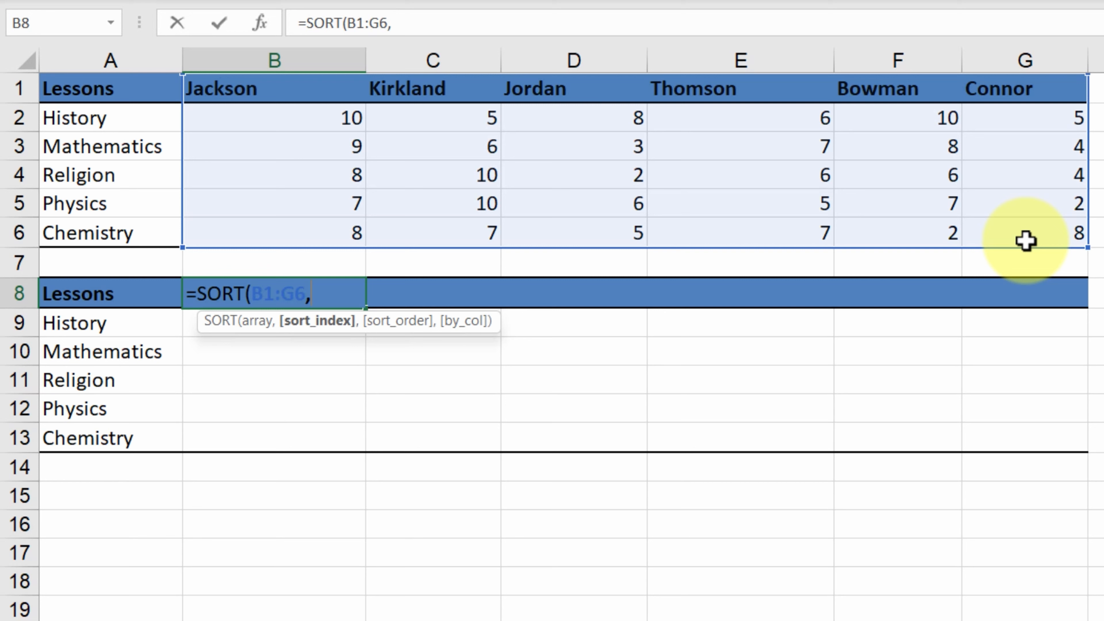
{"action": "type", "text": "1"}
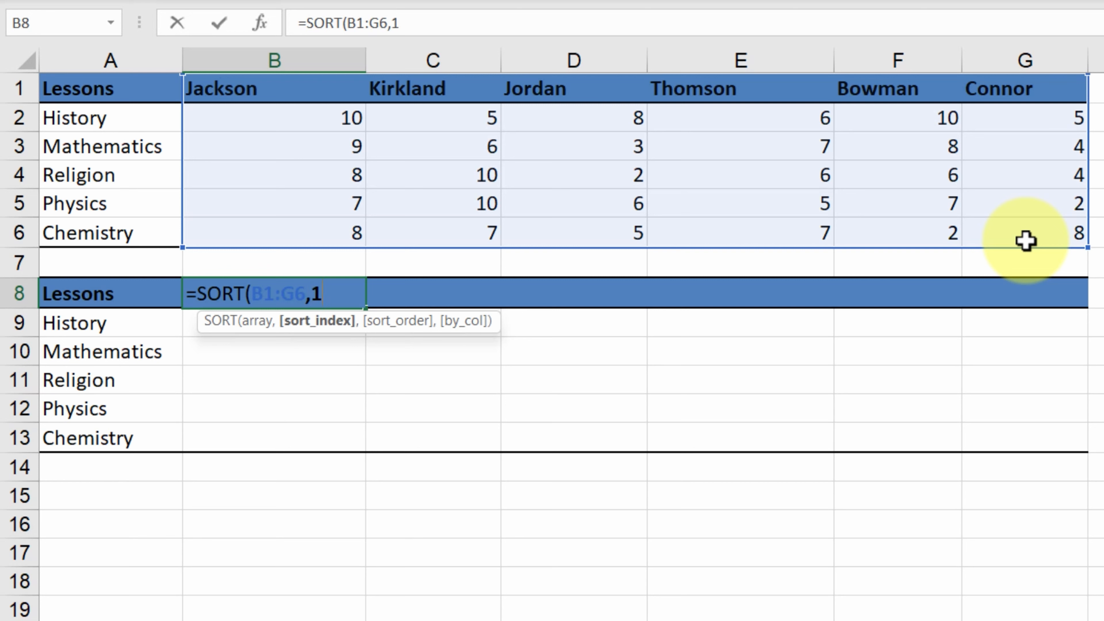
{"action": "type", "text": ","}
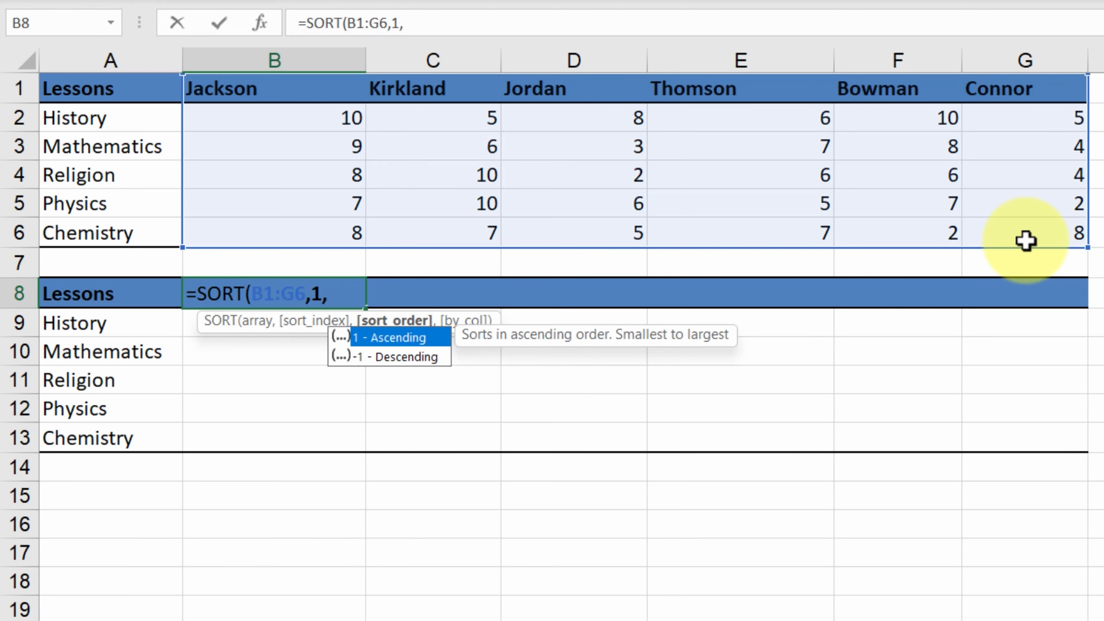
{"action": "type", "text": "1"}
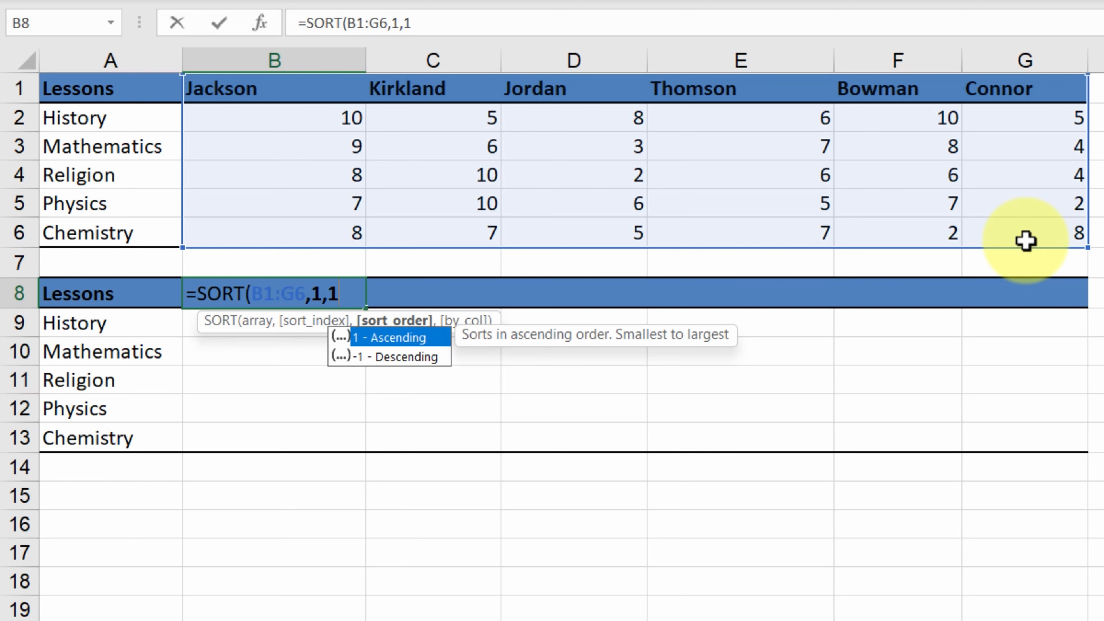
{"action": "type", "text": ","}
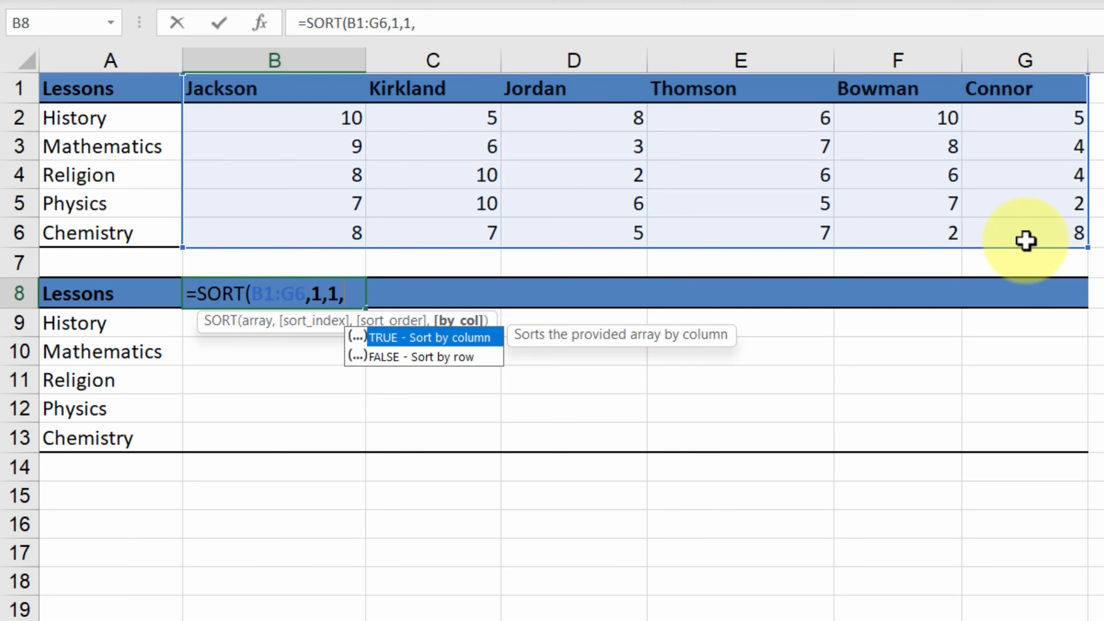
{"action": "mouse_move", "coordinate": [781, 298]}
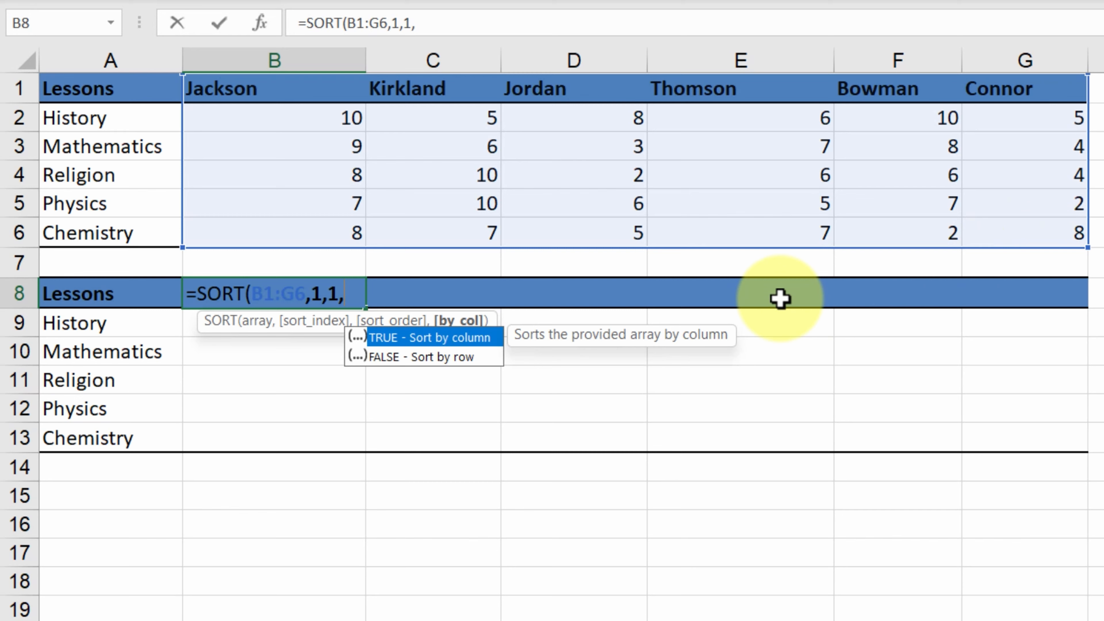
{"action": "left_click", "coordinate": [428, 338]}
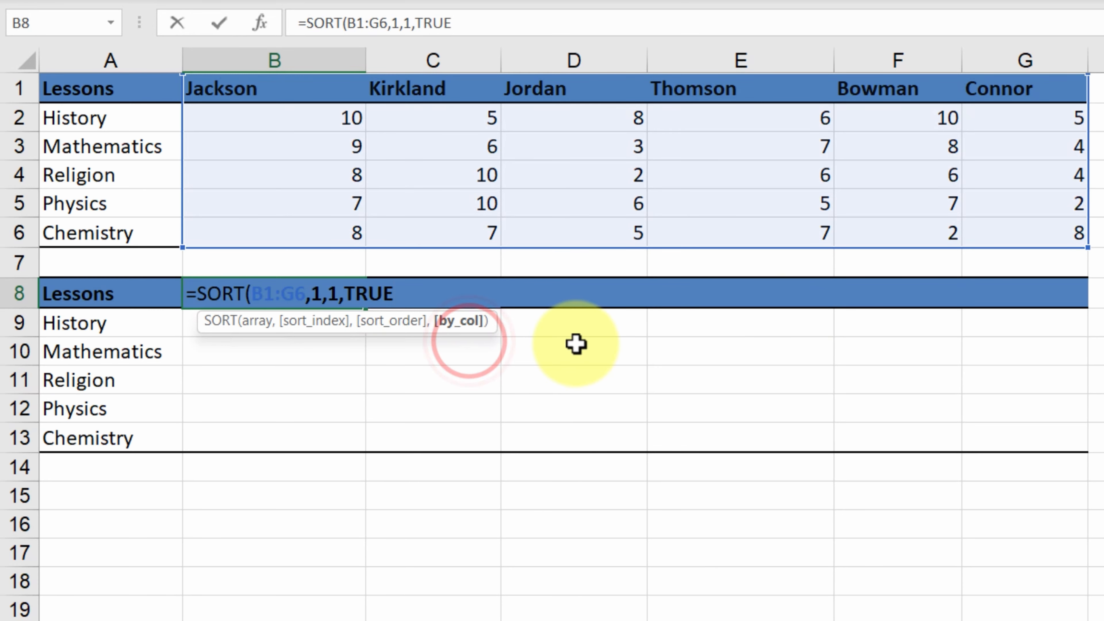